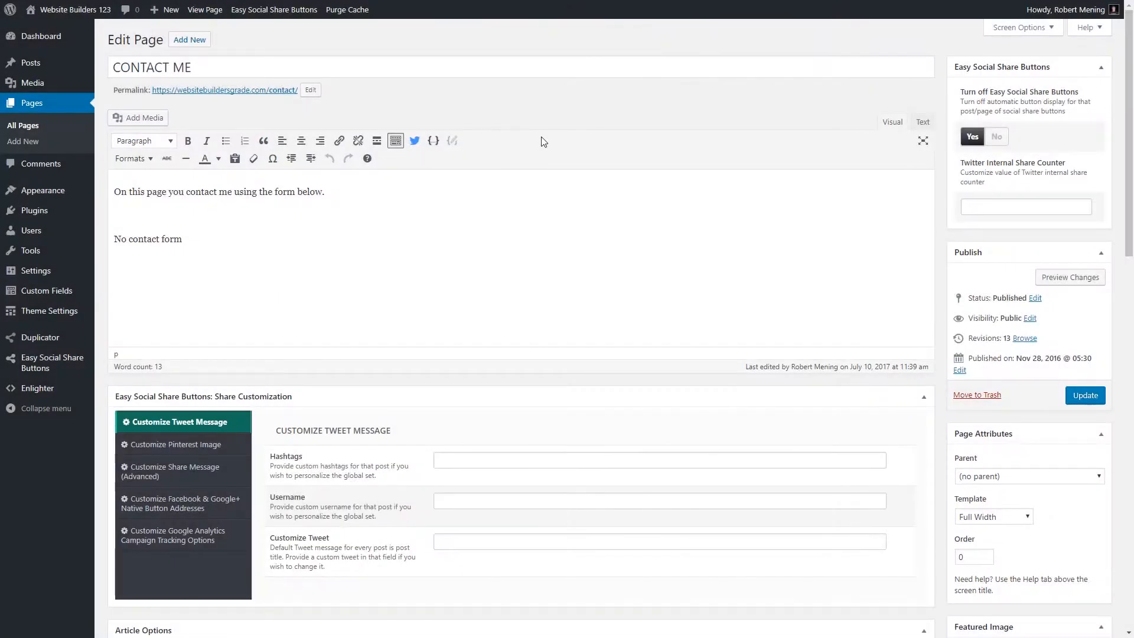
mouse_move(182, 244)
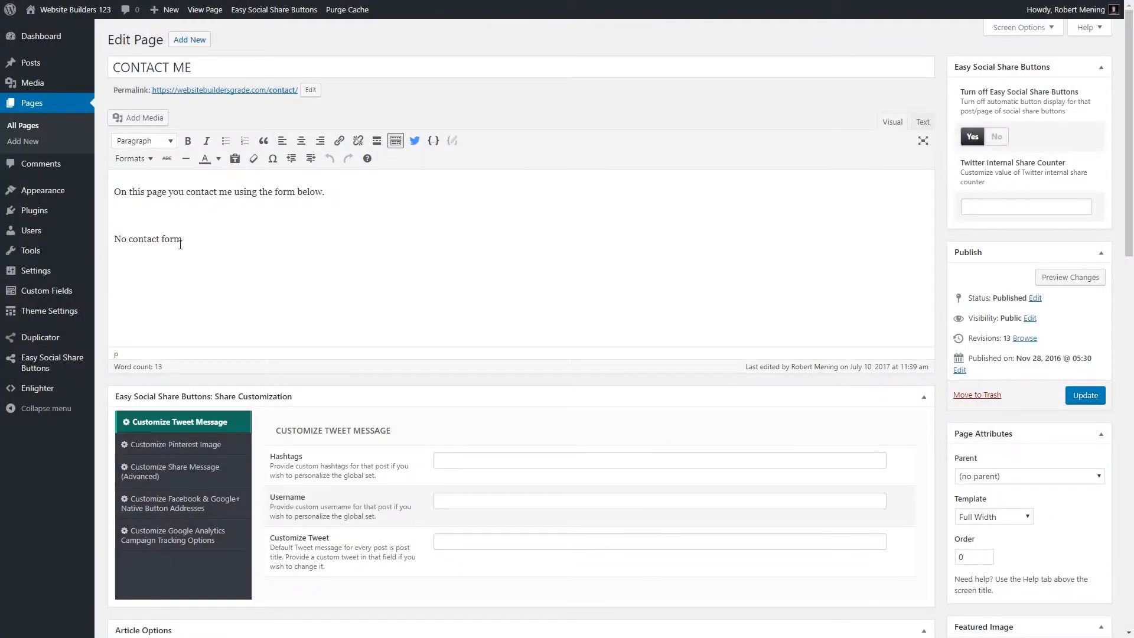
mouse_move(225, 90)
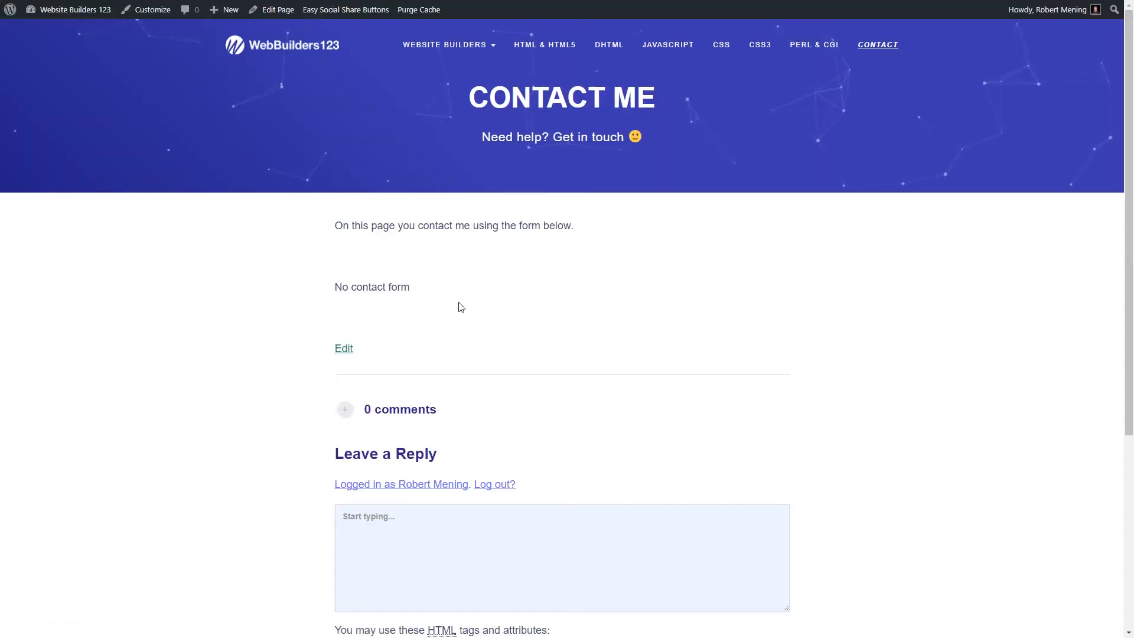
Return to editing the Contact Me page after previewing it live.
left_click(276, 9)
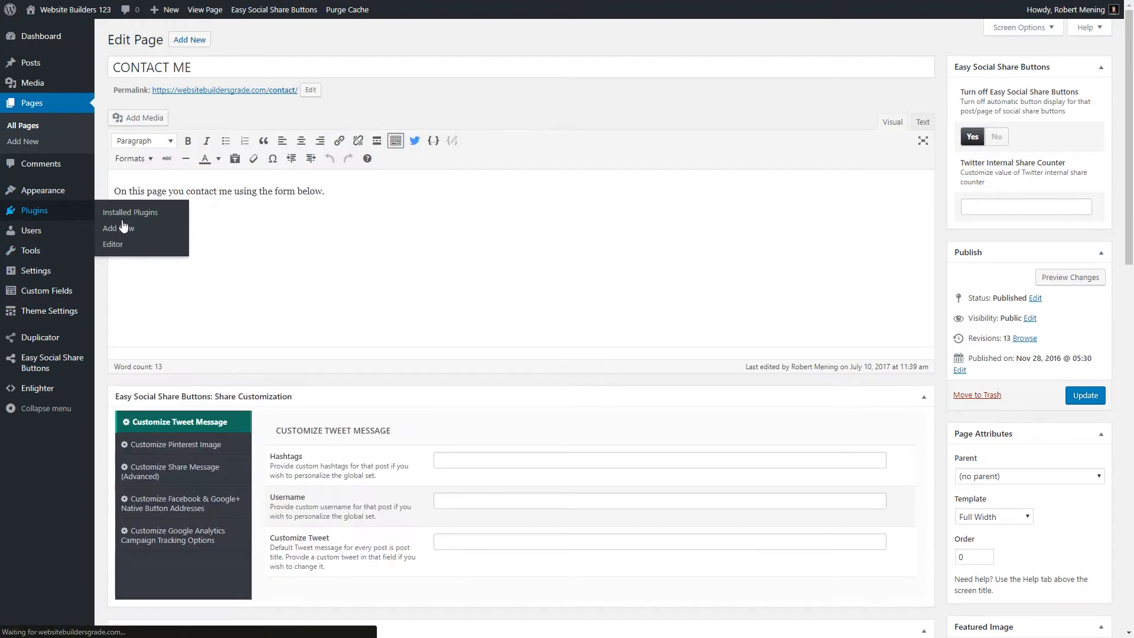
mouse_move(118, 228)
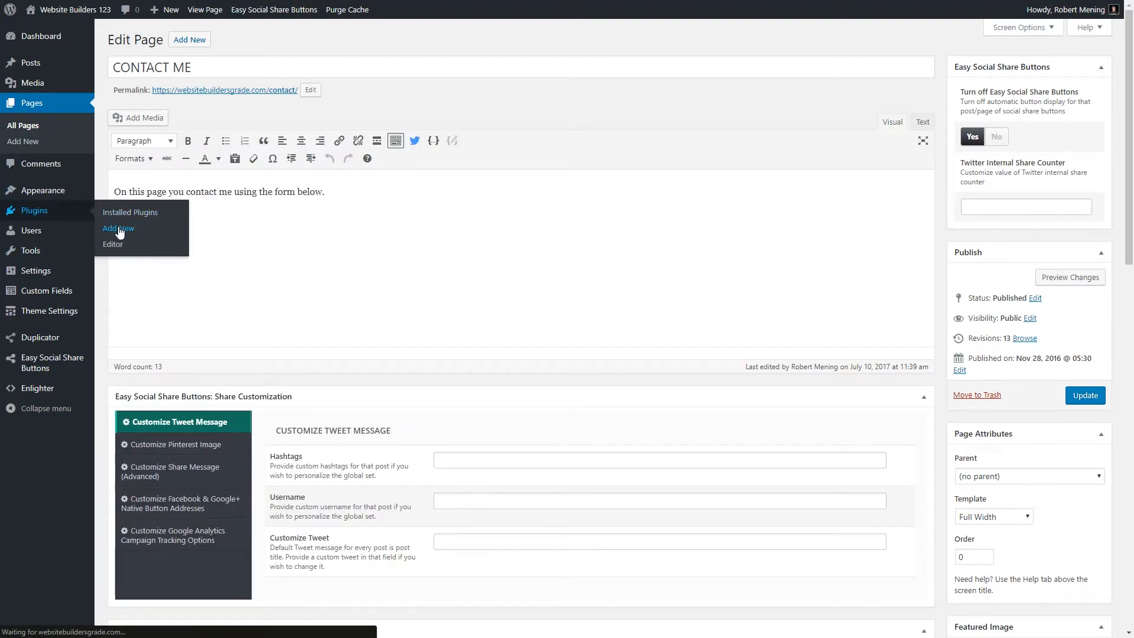
Search plugins for 'contact', then install and activate Contact Form 7.
left_click(117, 229)
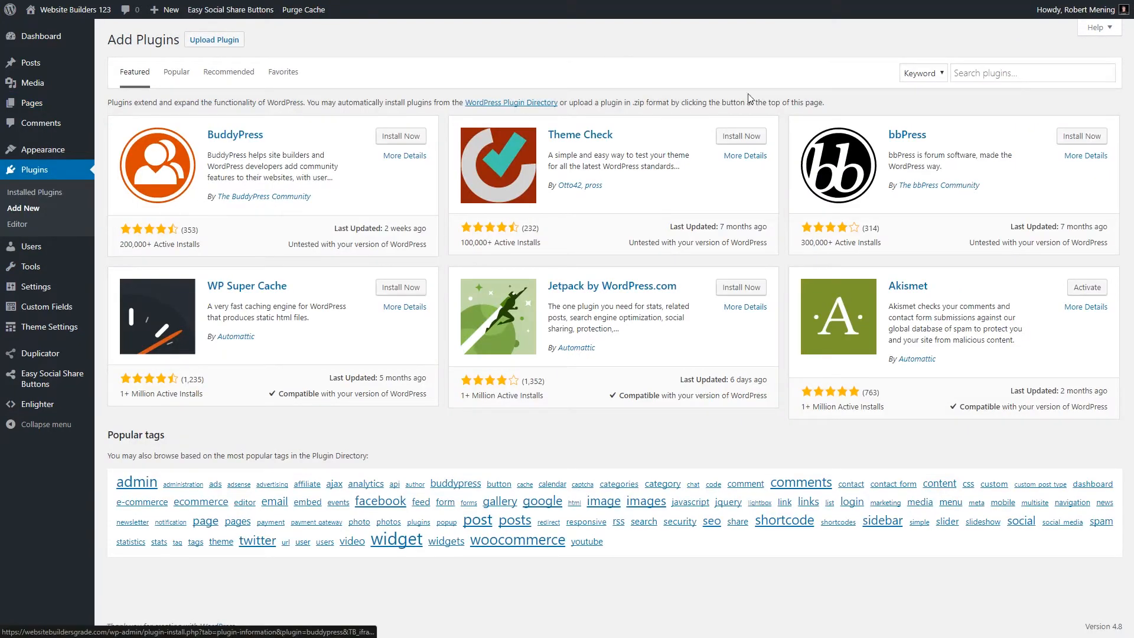
type("contact form 7")
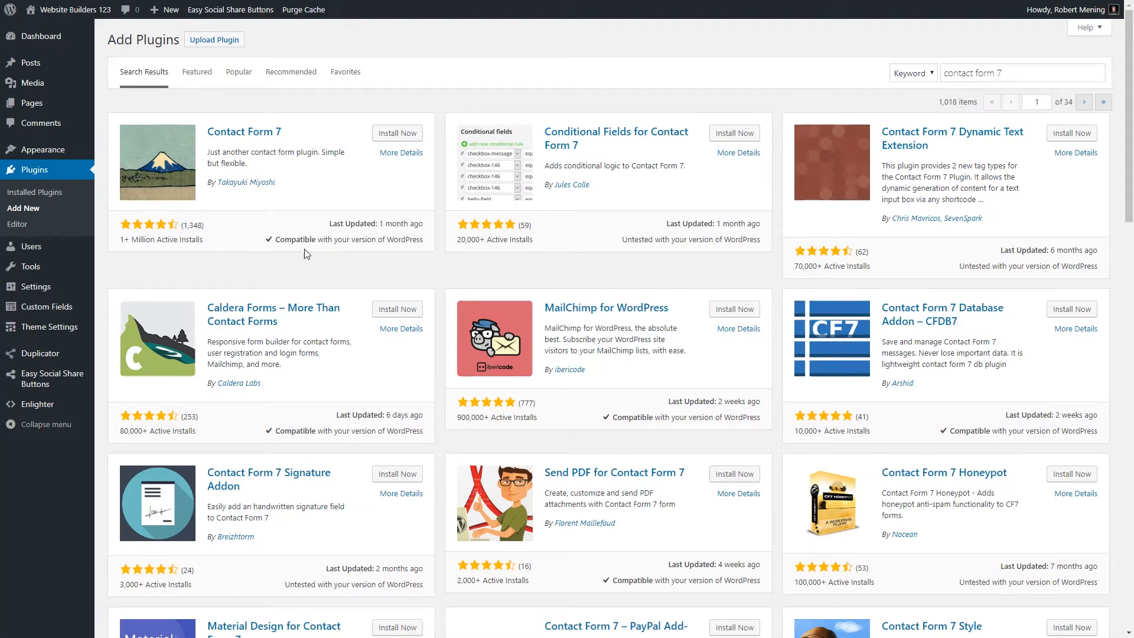
mouse_move(395, 201)
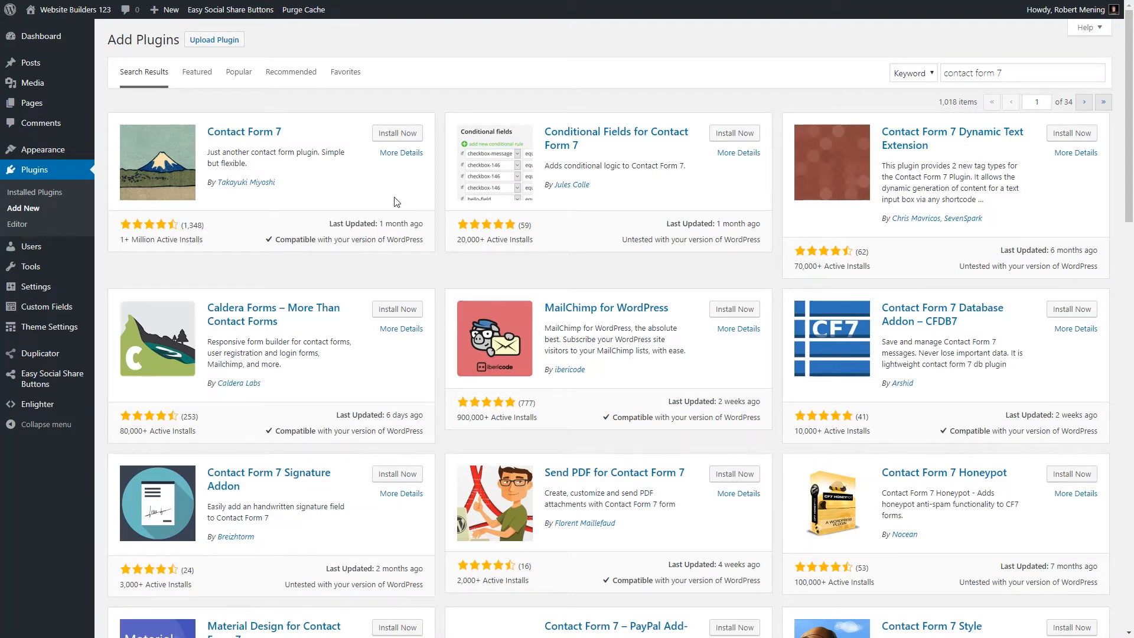
left_click(397, 132)
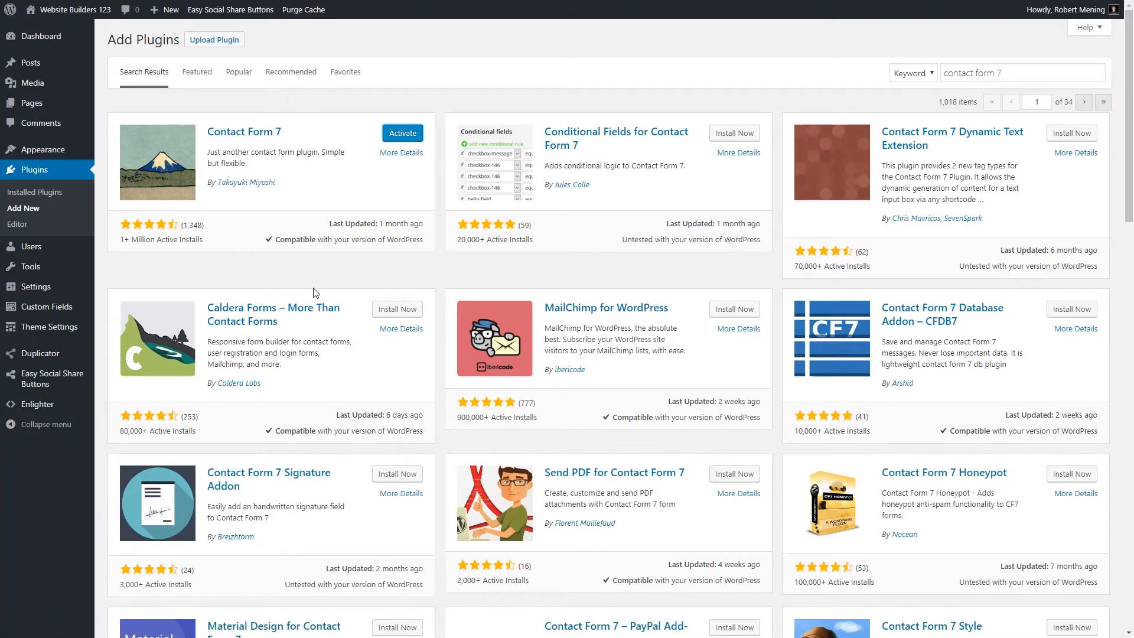
left_click(402, 133)
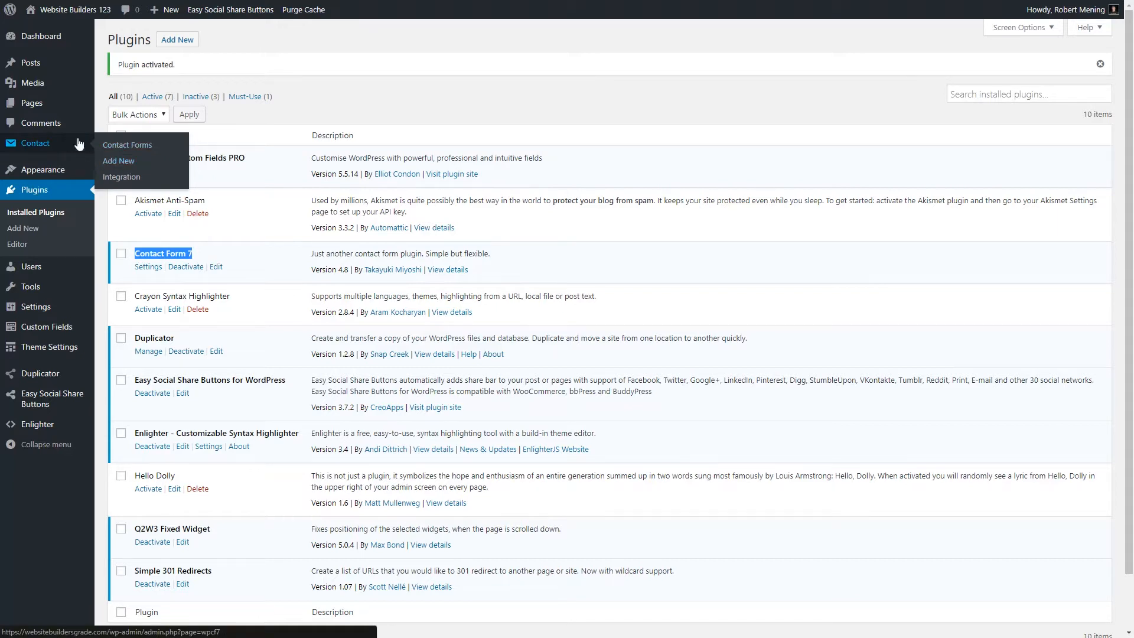
Add a new contact form titled 'My contact form'.
left_click(118, 161)
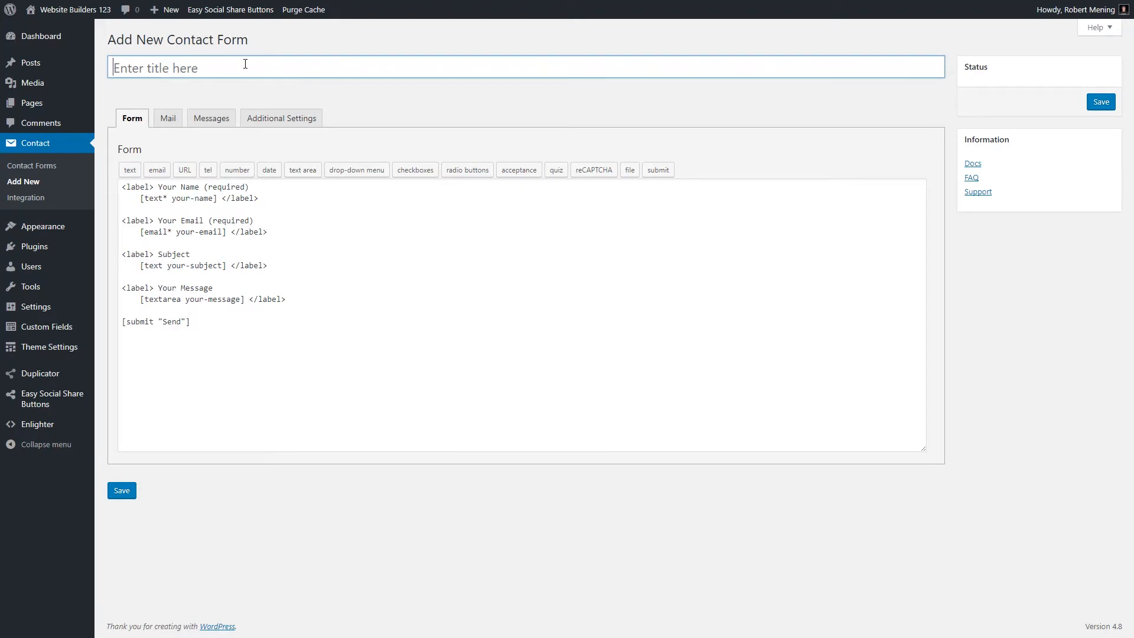
type("My contact form")
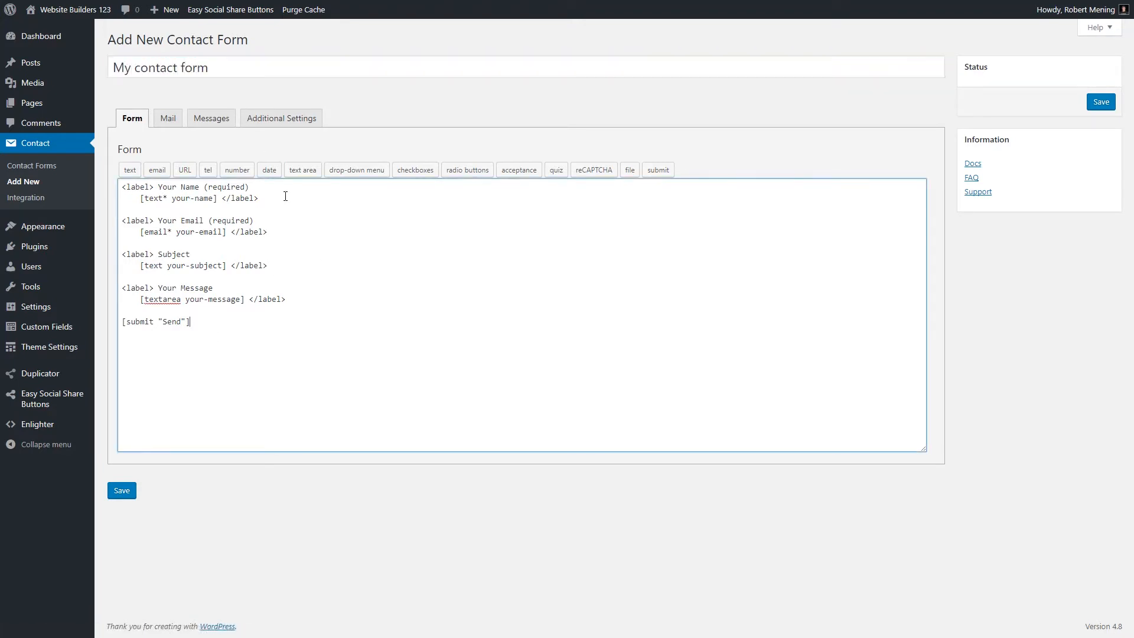
left_click(167, 118)
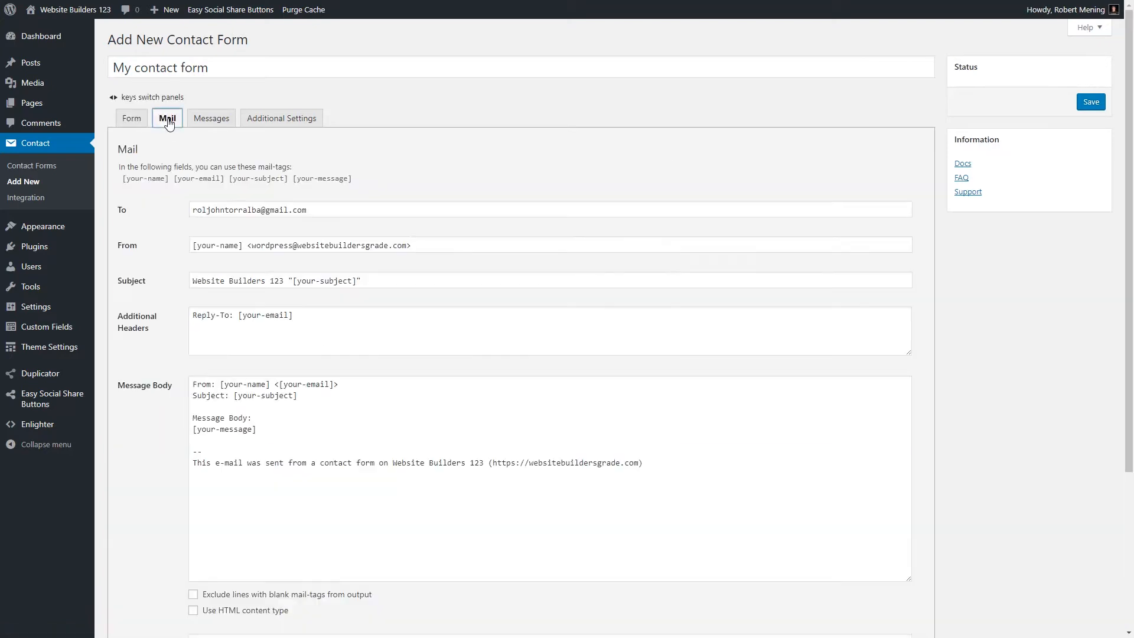
triple_click(248, 210)
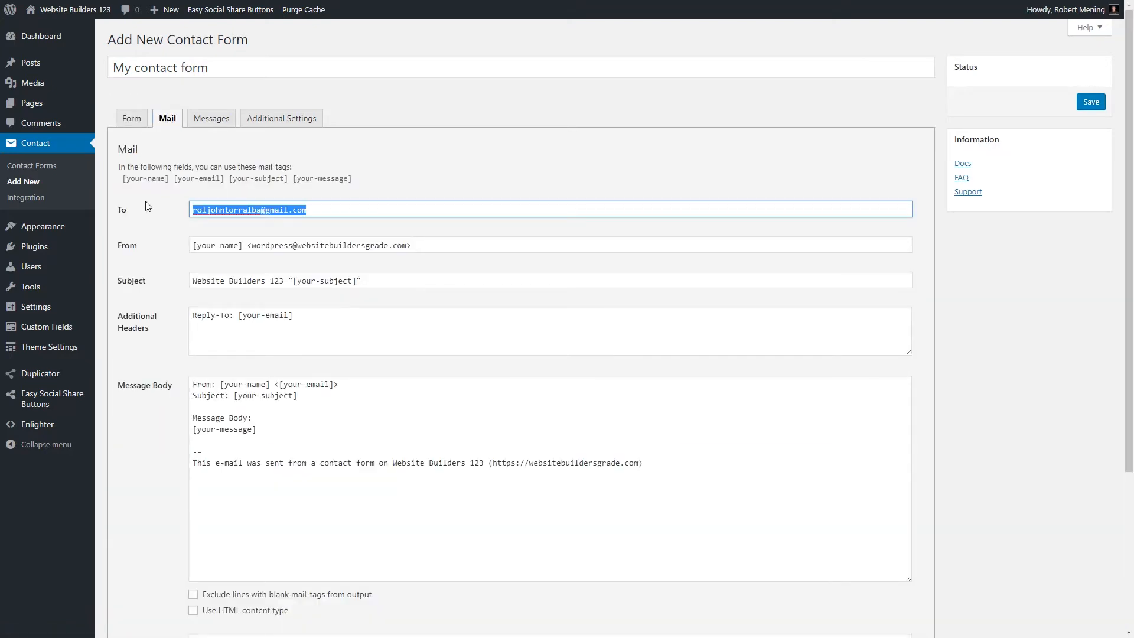
type("youremail1")
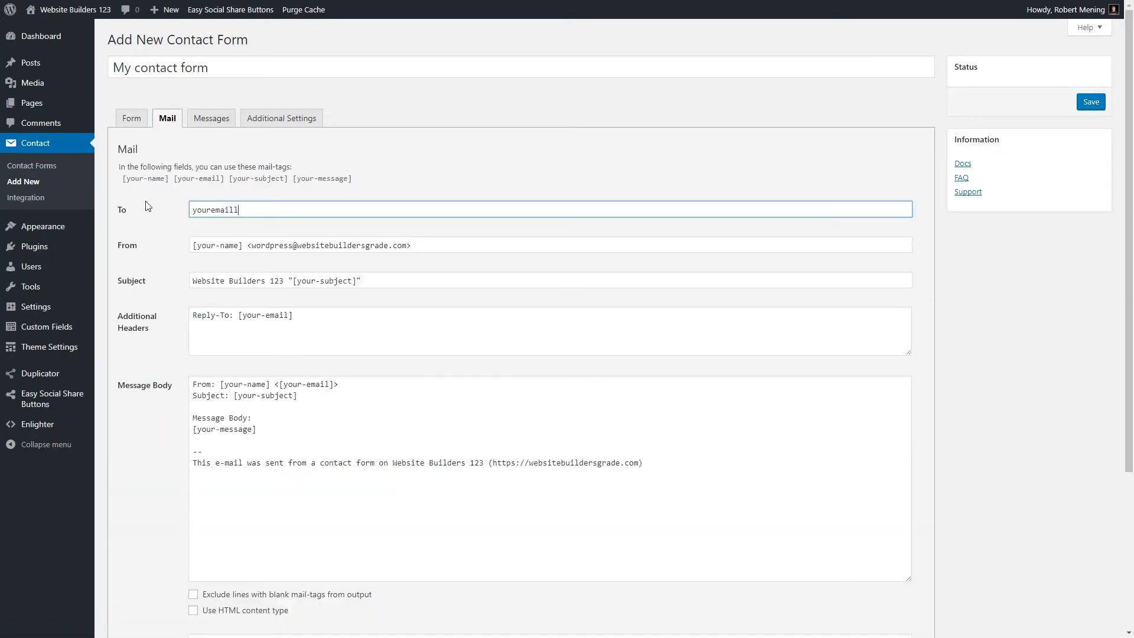
type("@")
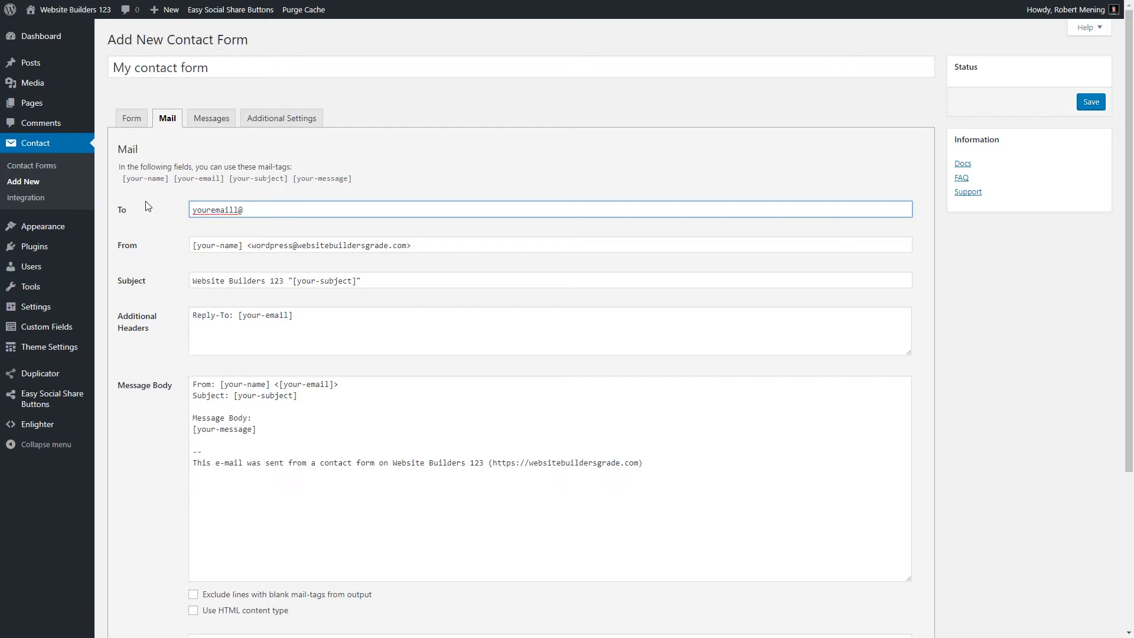
type("gmail.com")
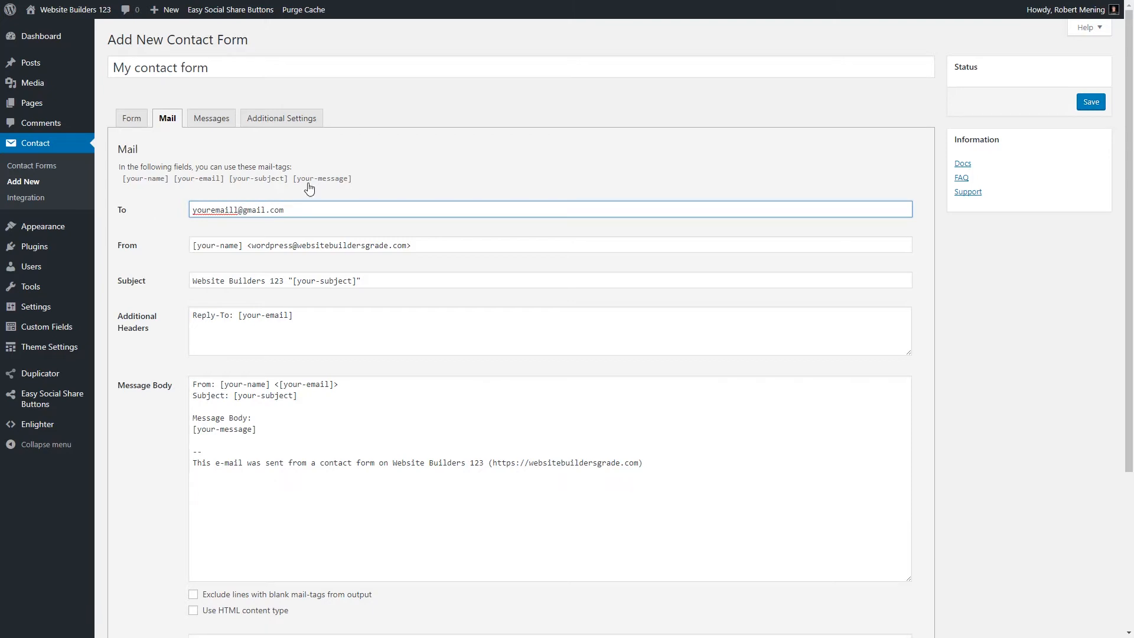
Set the success message to 'Thanks, I'll get back to you as soon as possible.' and save.
left_click(210, 118)
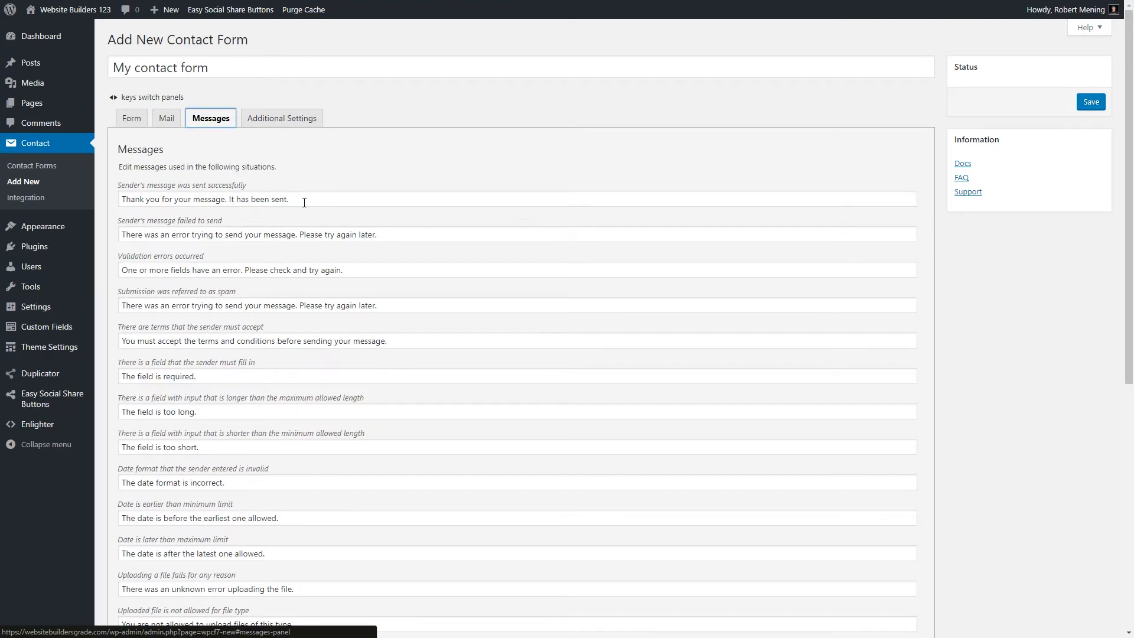
type("Thanks, I'll get be")
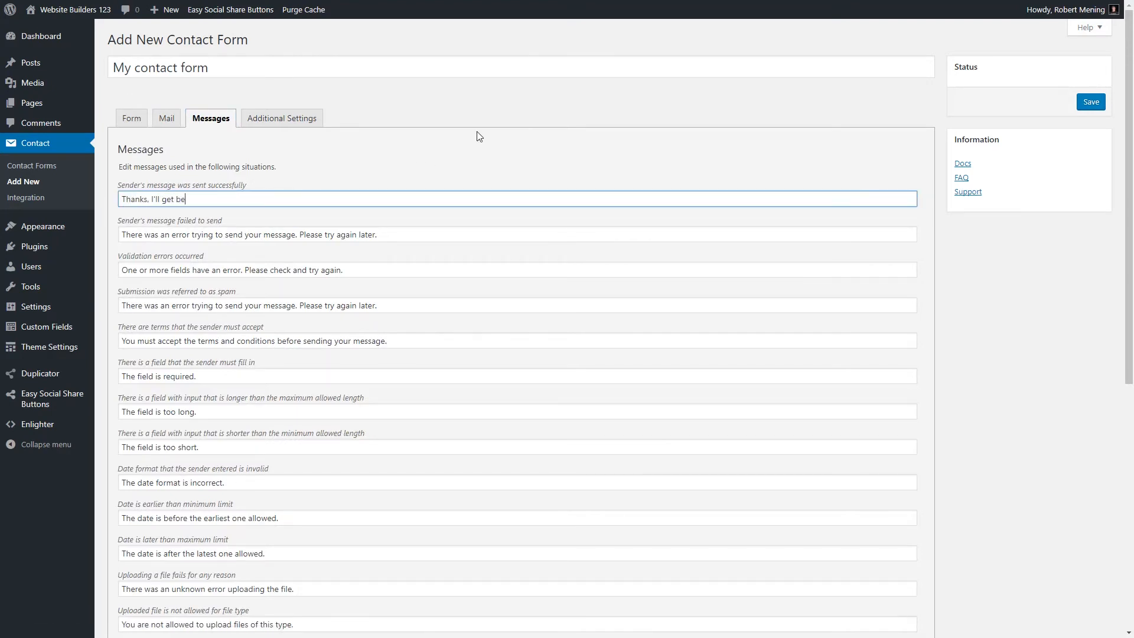
type("ck to you as soon as possibl")
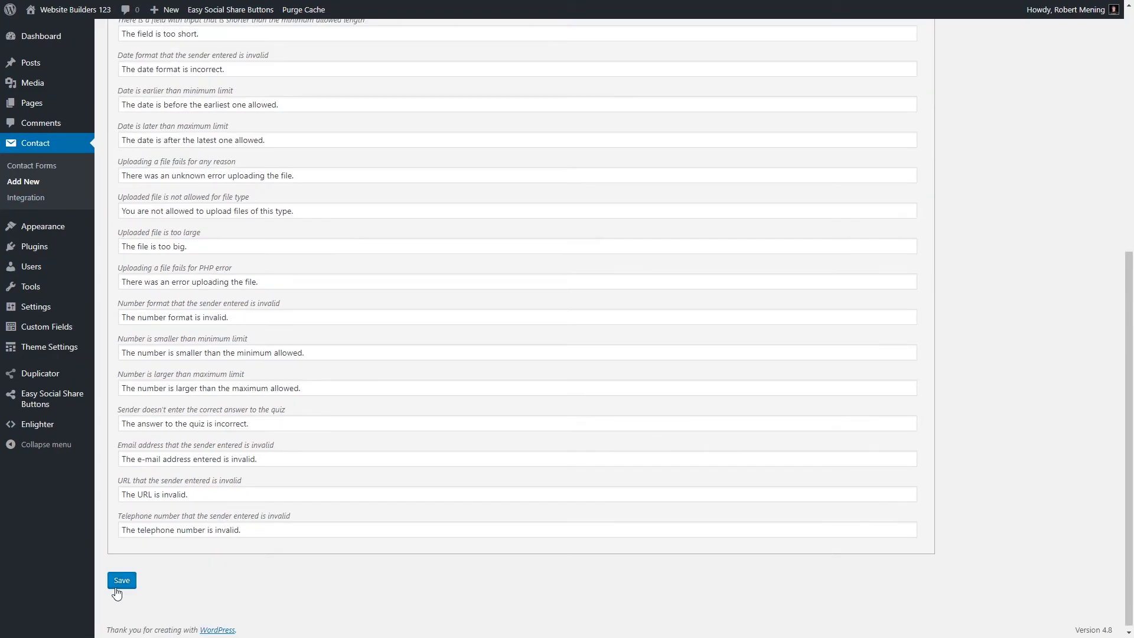
left_click(121, 580)
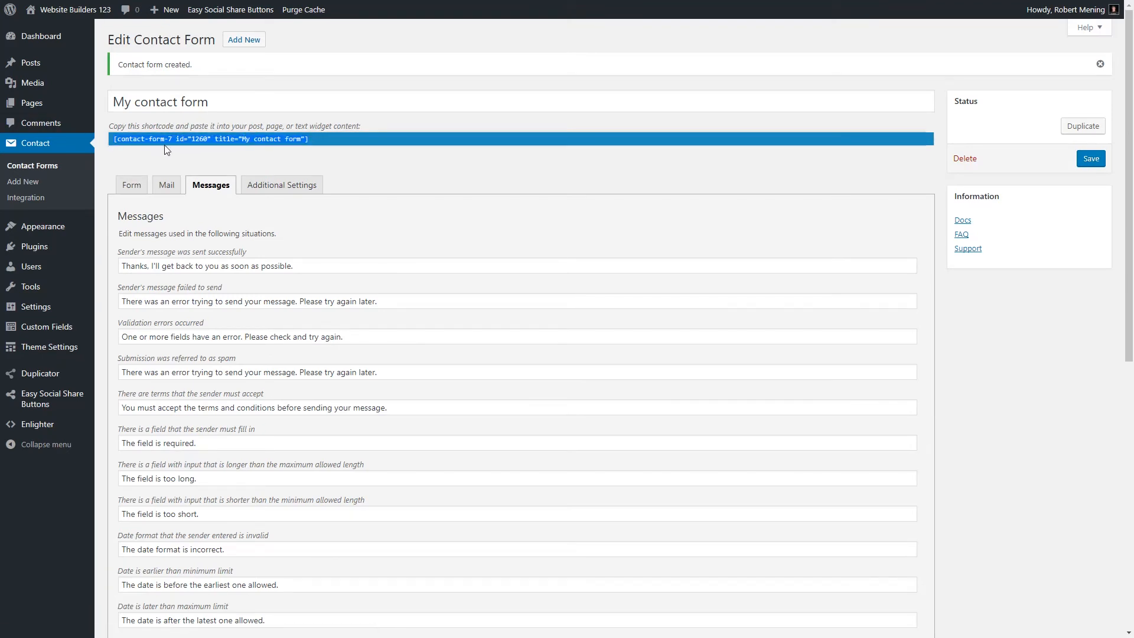
mouse_move(32, 103)
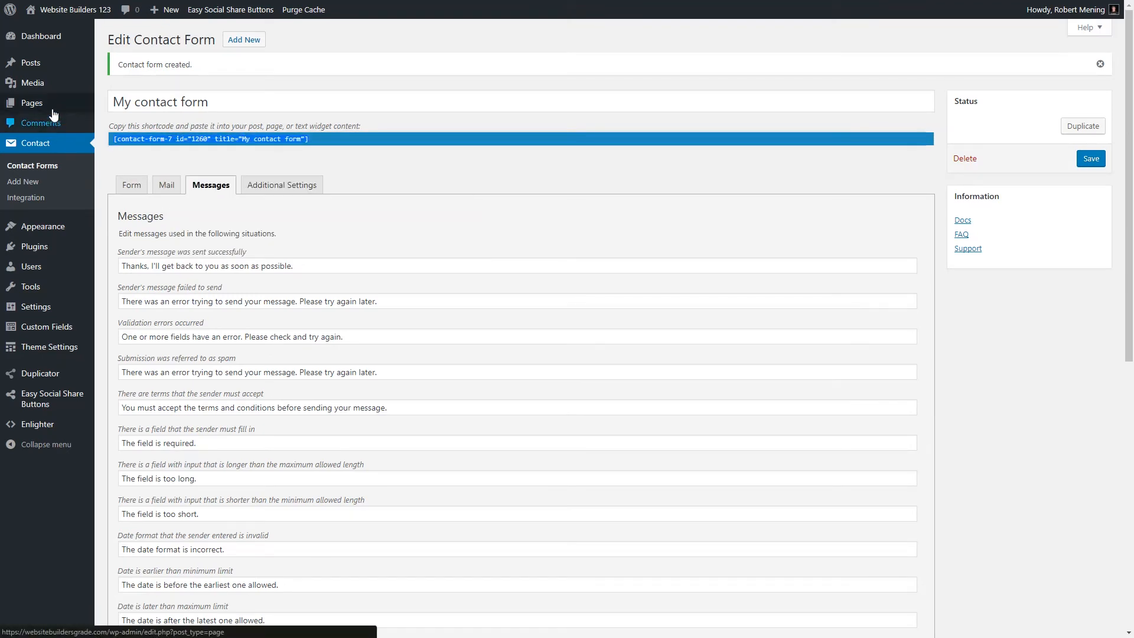
Add the My contact form shortcode to the CONTACT ME page and update it.
left_click(31, 102)
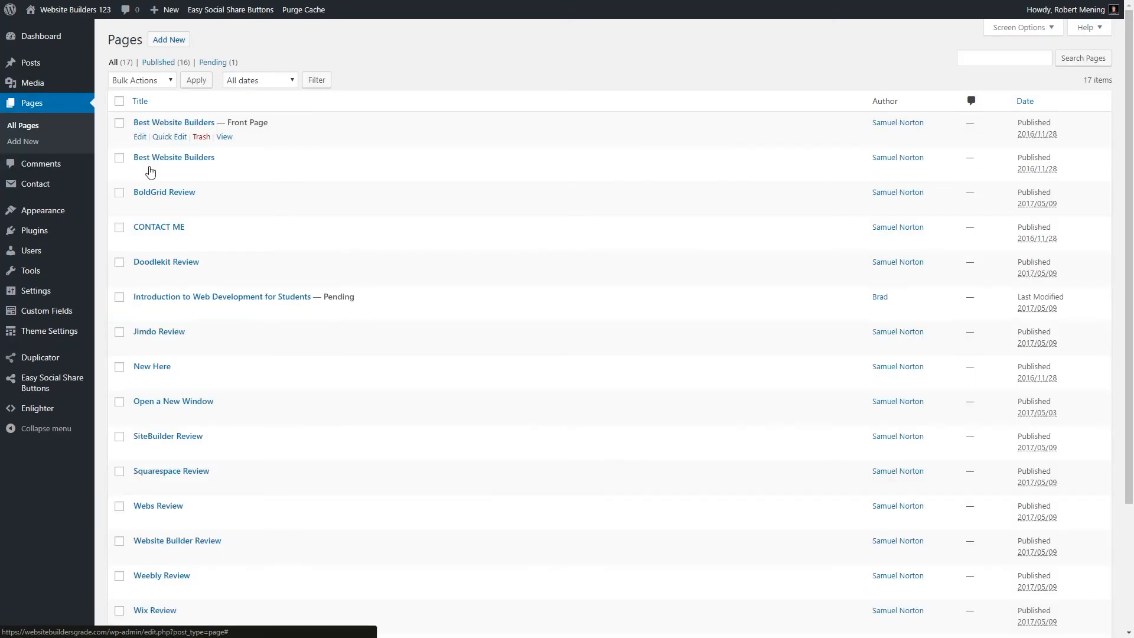
left_click(158, 226)
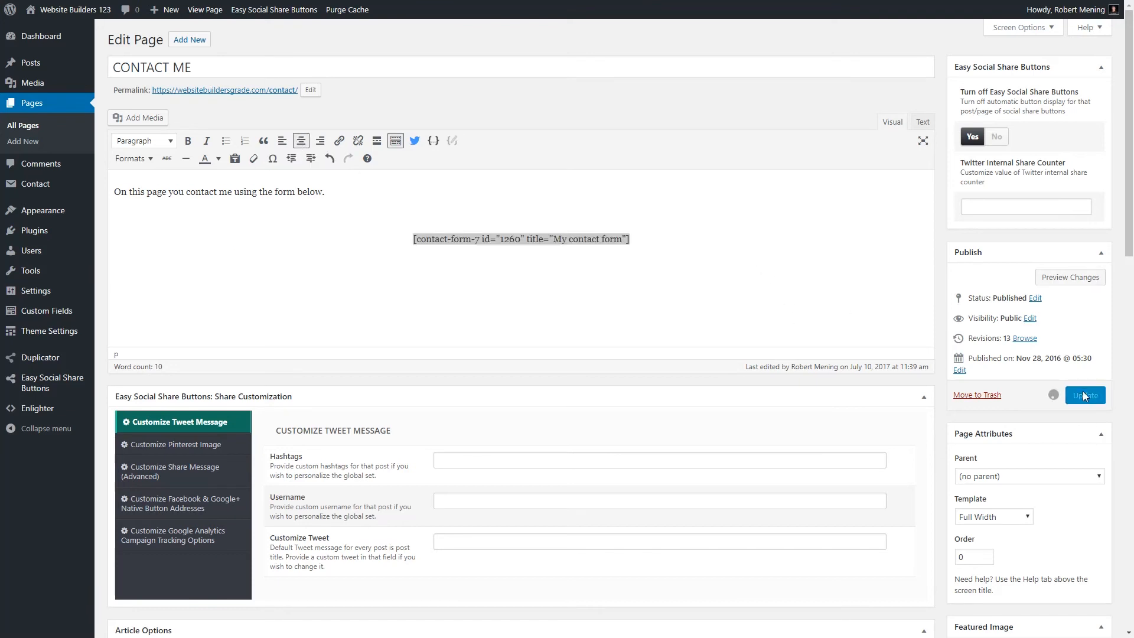
left_click(1085, 395)
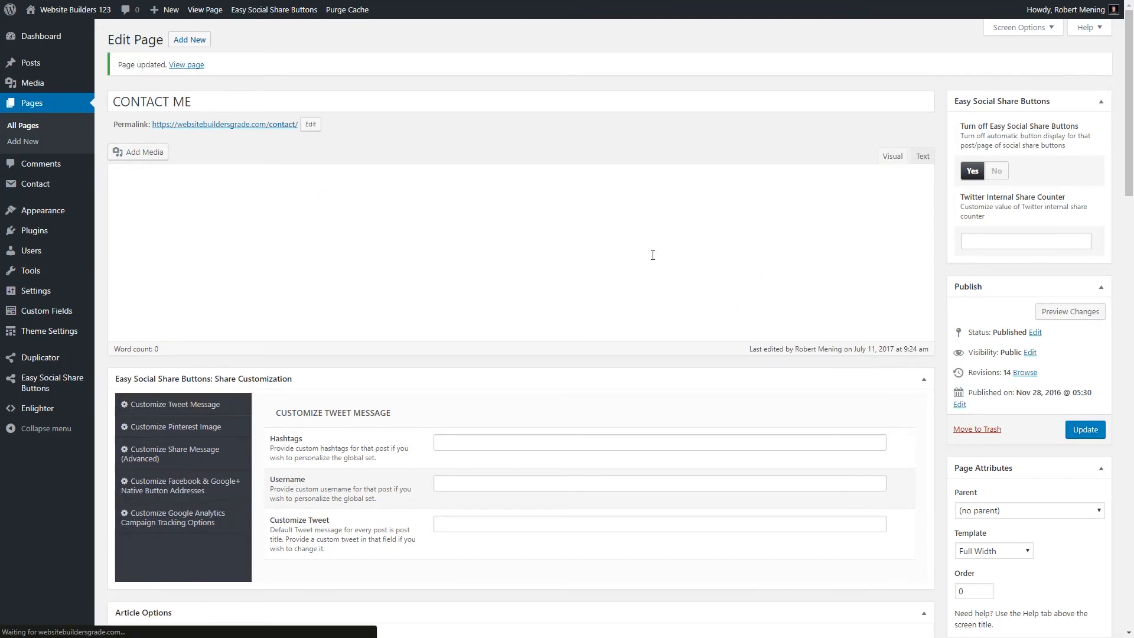
left_click(186, 65)
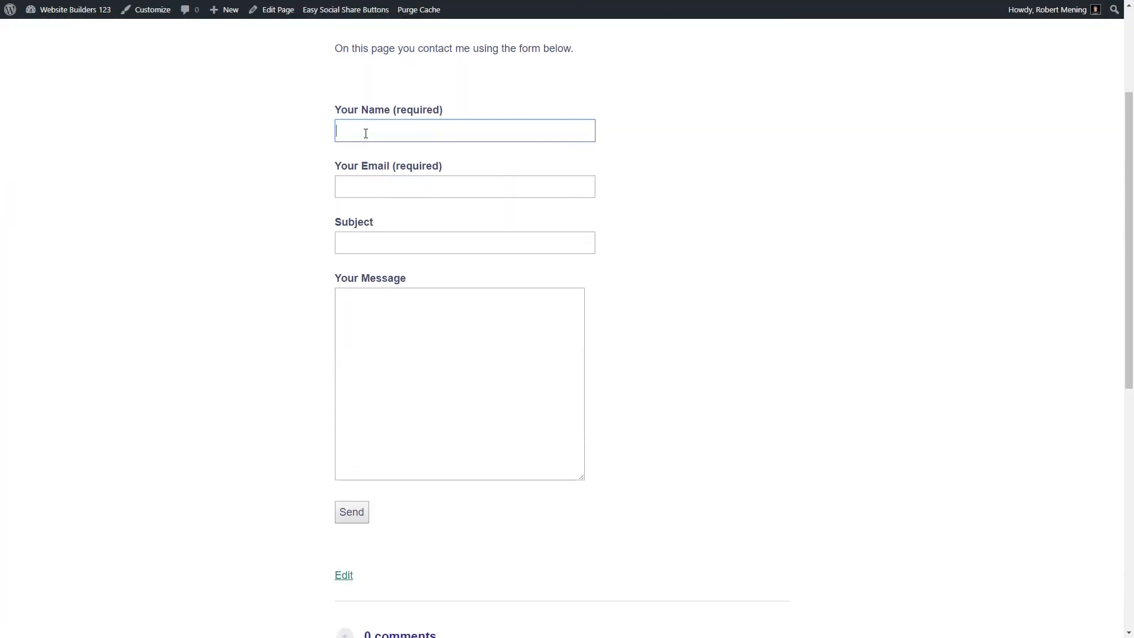
type("rob e")
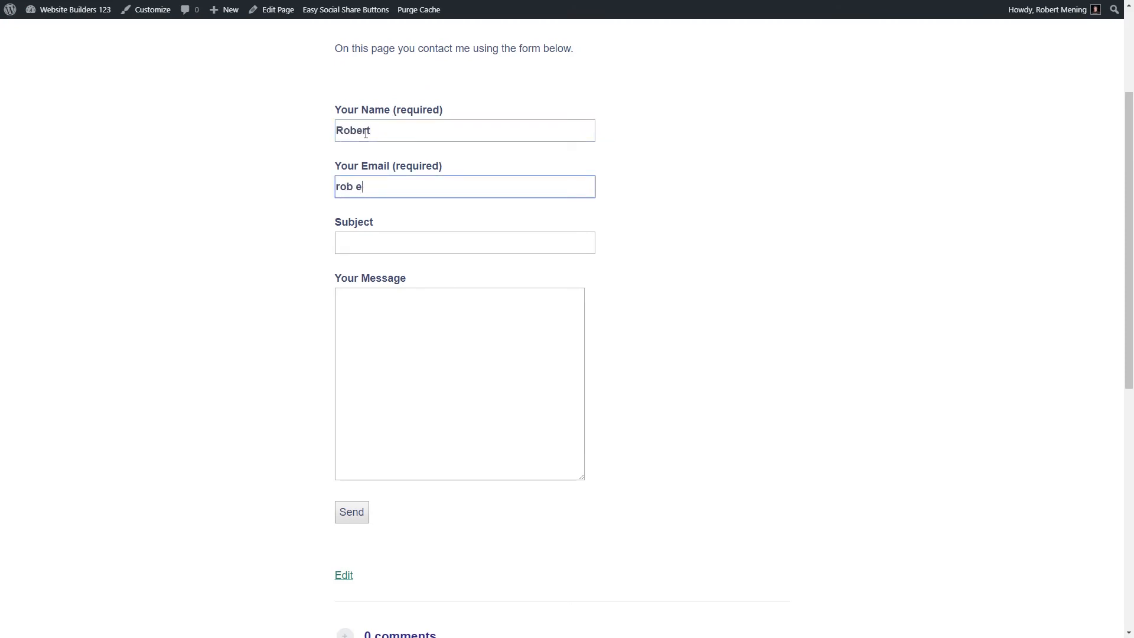
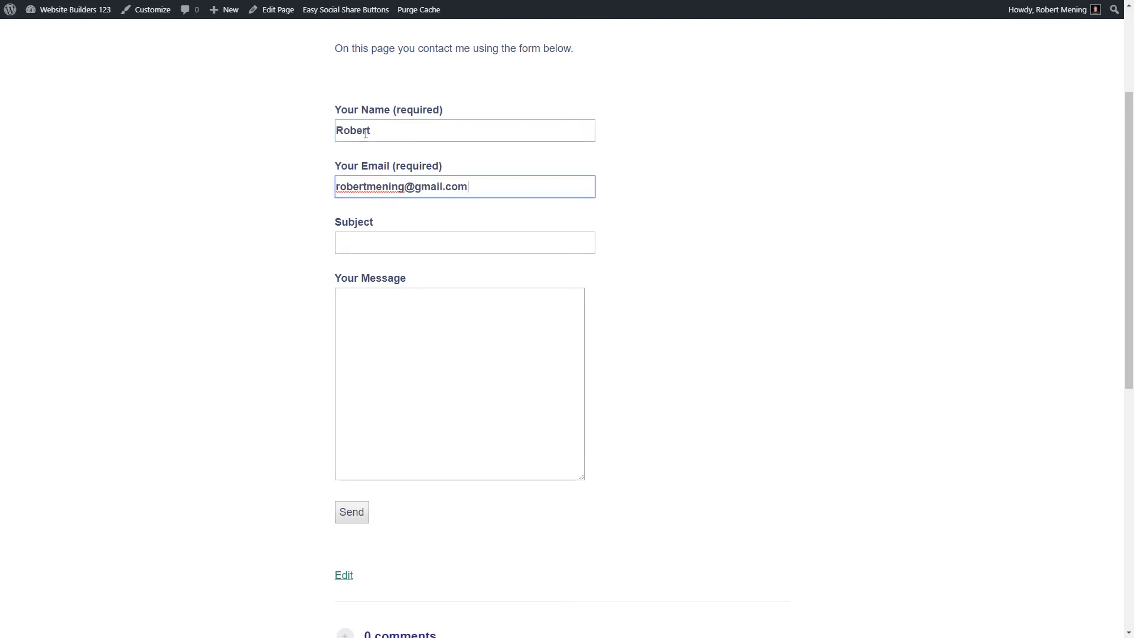
type("There it is")
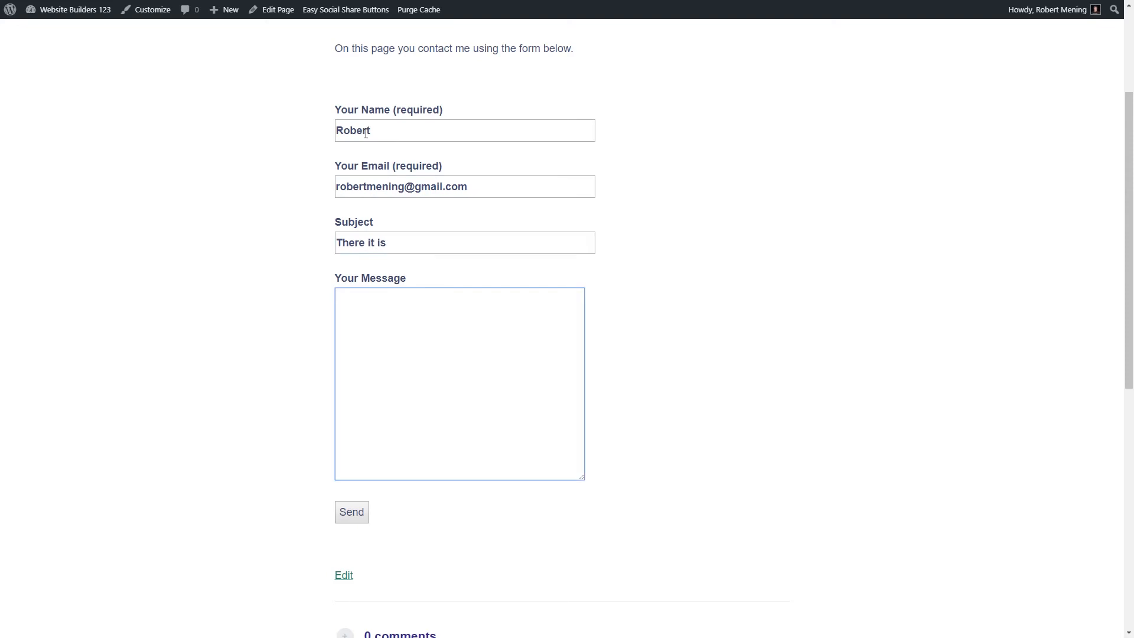
type("Hey,")
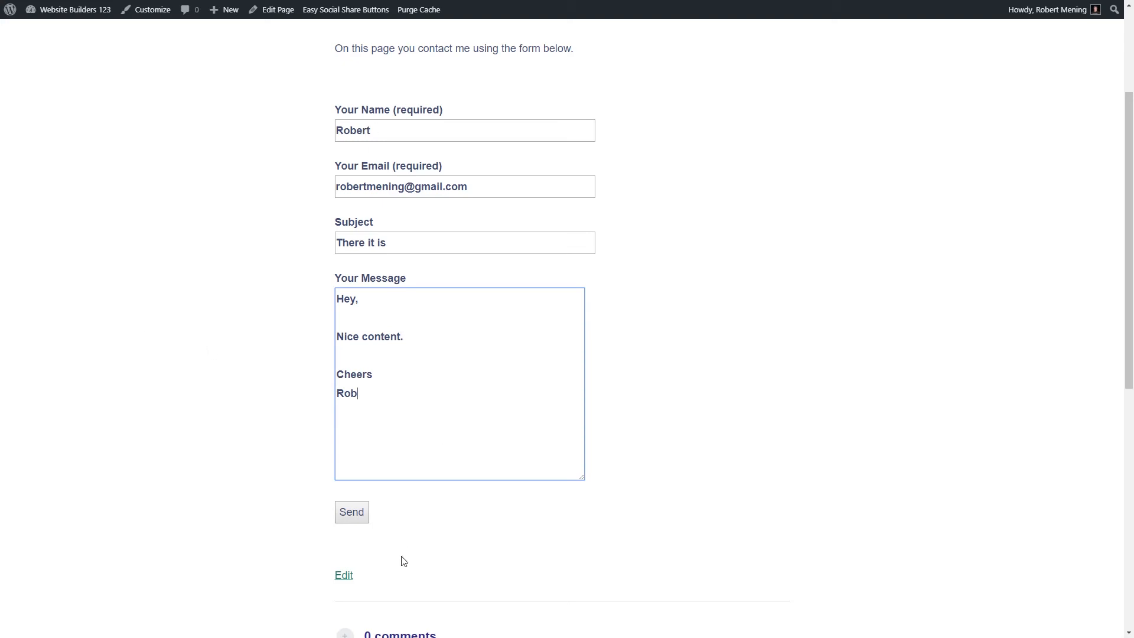
Send the test message and scroll down to the thank-you confirmation.
left_click(352, 513)
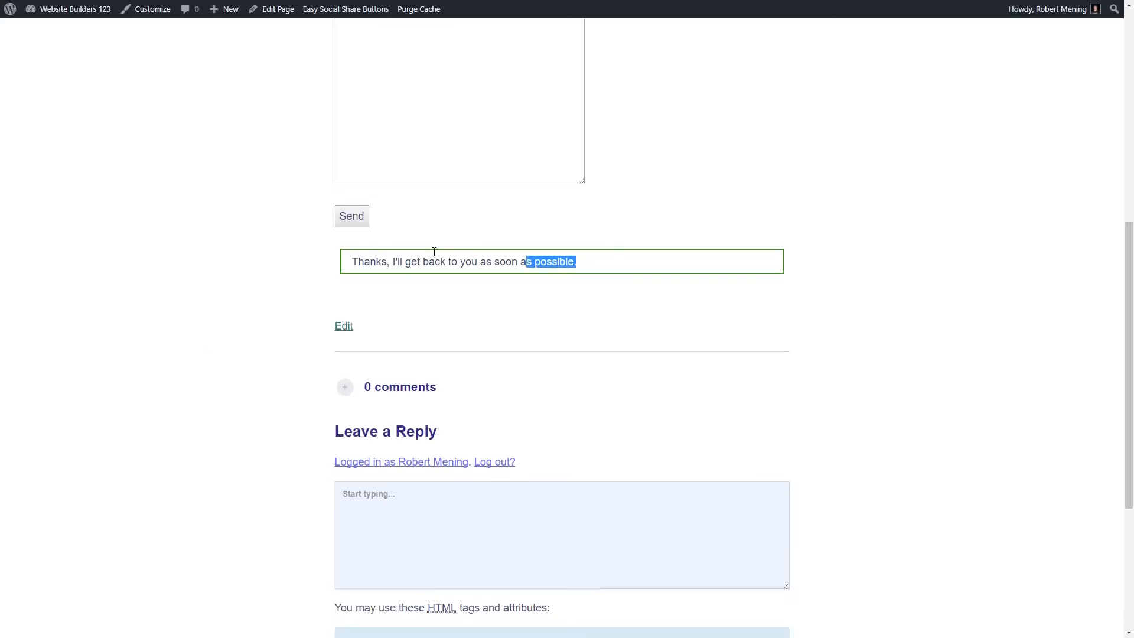
scroll("down", 3)
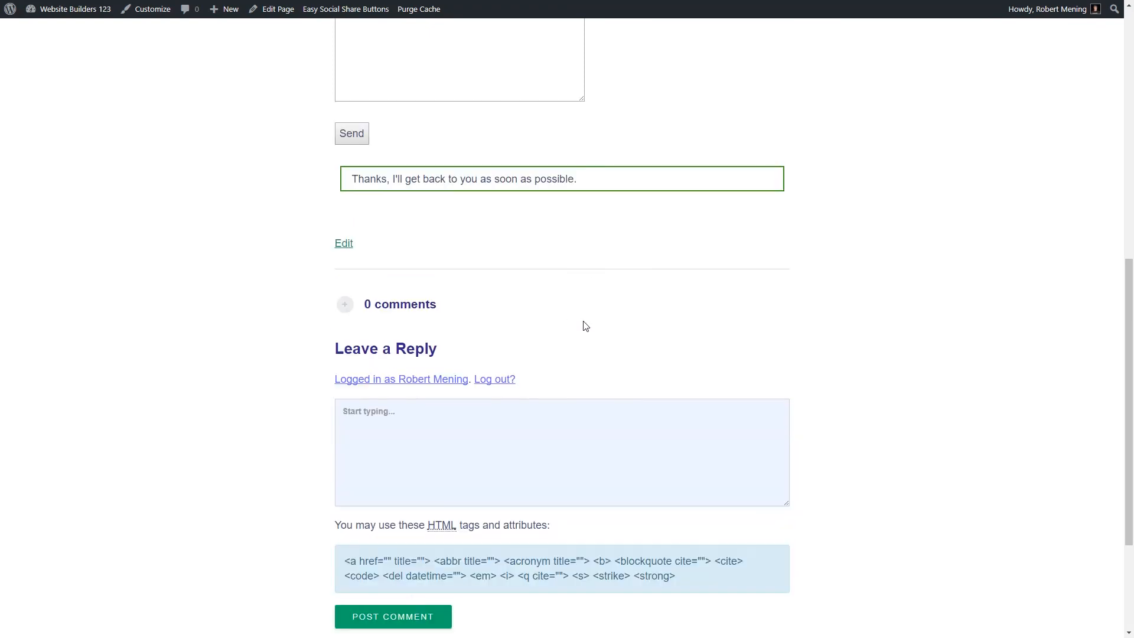
scroll("down", 3)
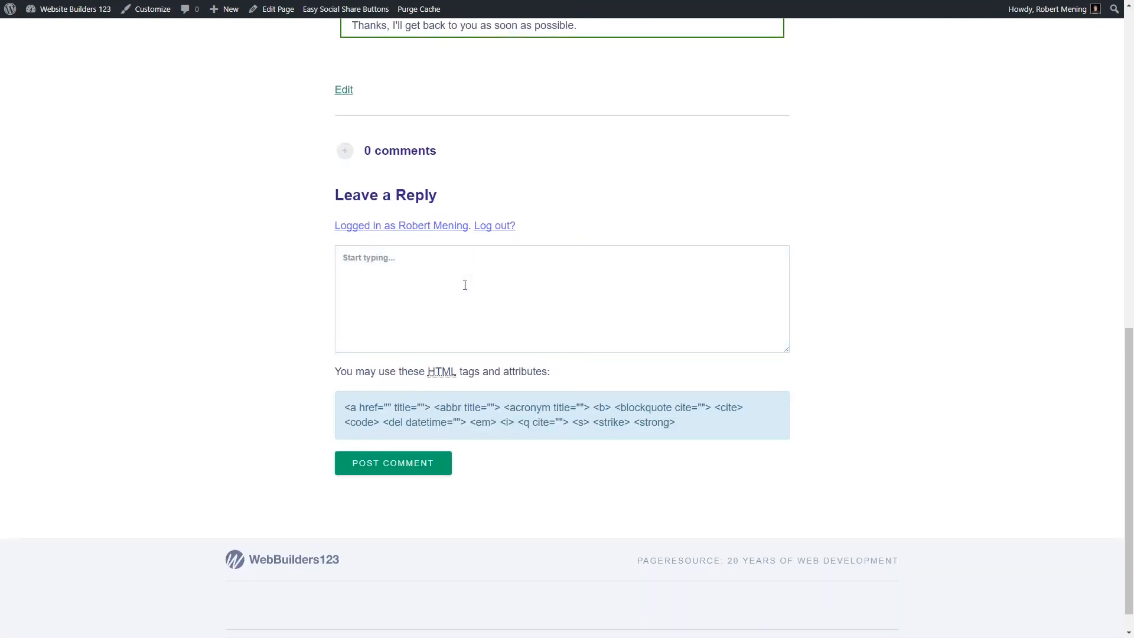